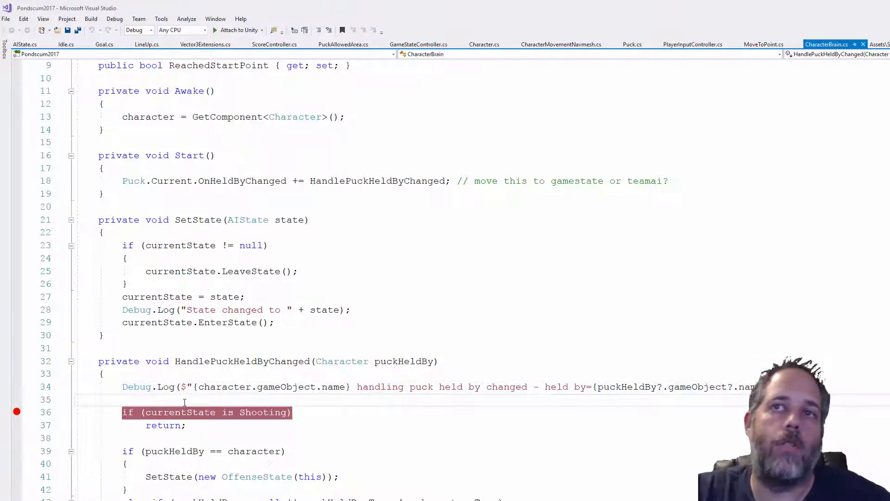
{"action": "mouse_move", "coordinate": [178, 412]}
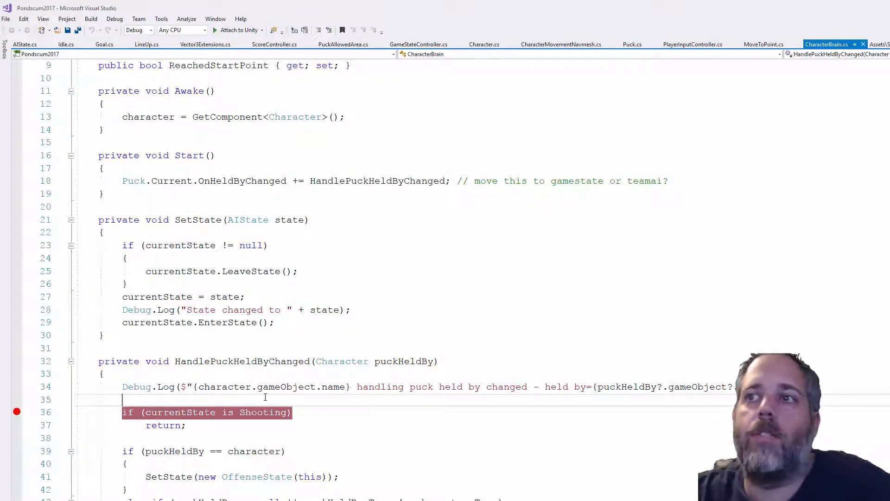
{"action": "scroll", "scroll_direction": "down", "scroll_amount": 3}
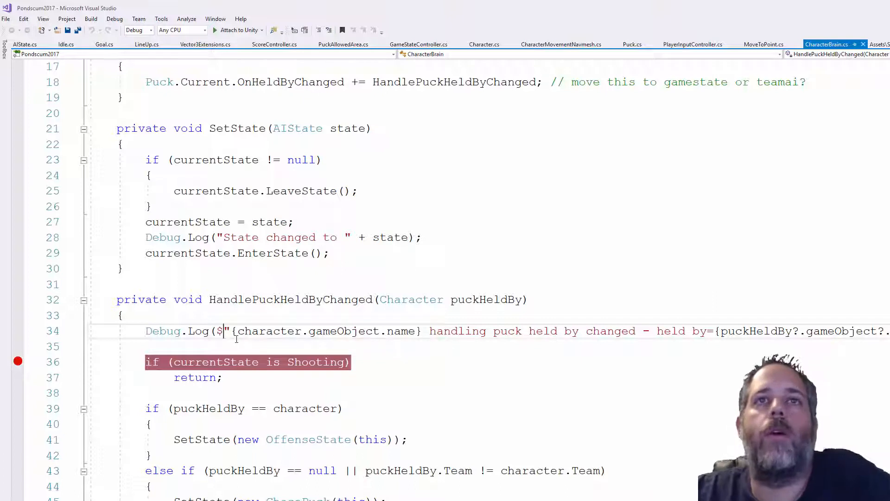
{"action": "mouse_move", "coordinate": [221, 331]}
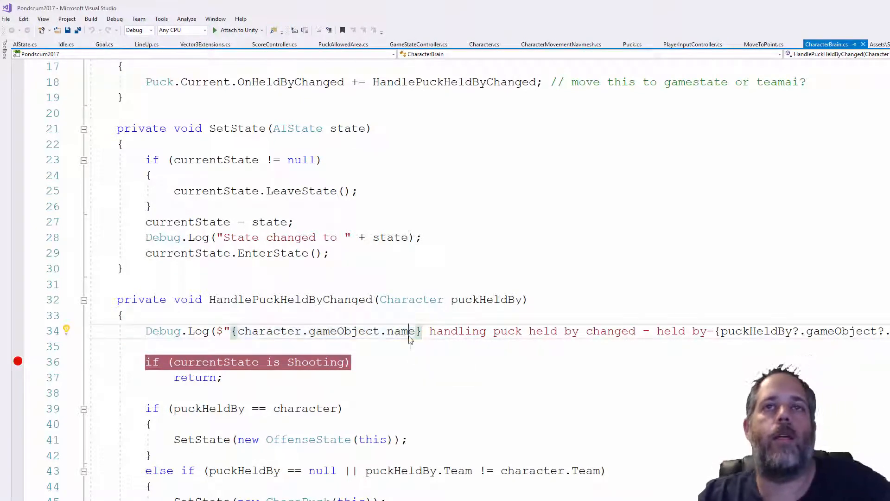
{"action": "type", "text": "s"}
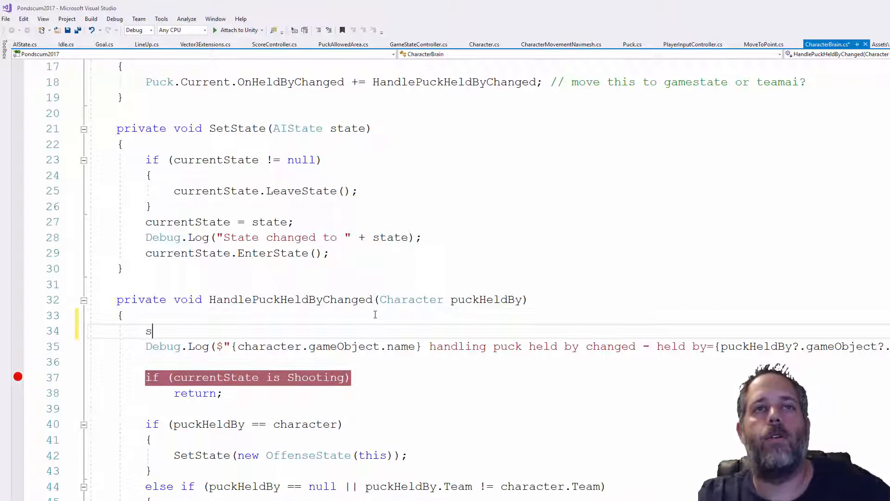
{"action": "type", "text": "tring.Format(\"\")"}
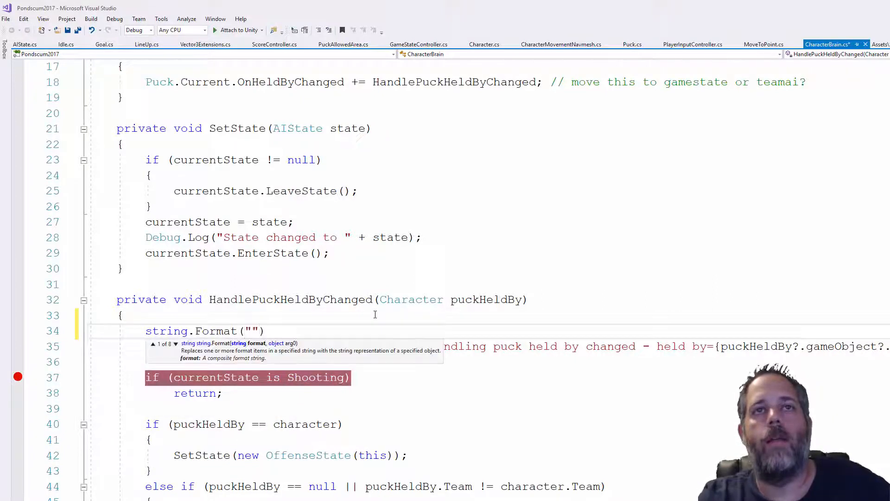
{"action": "type", "text": "{0}\","}
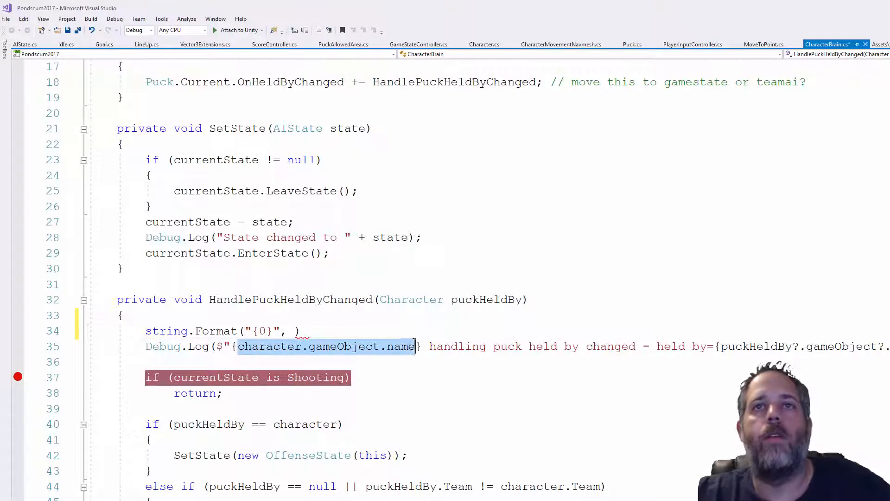
{"action": "type", "text": "character.gameObject.name"}
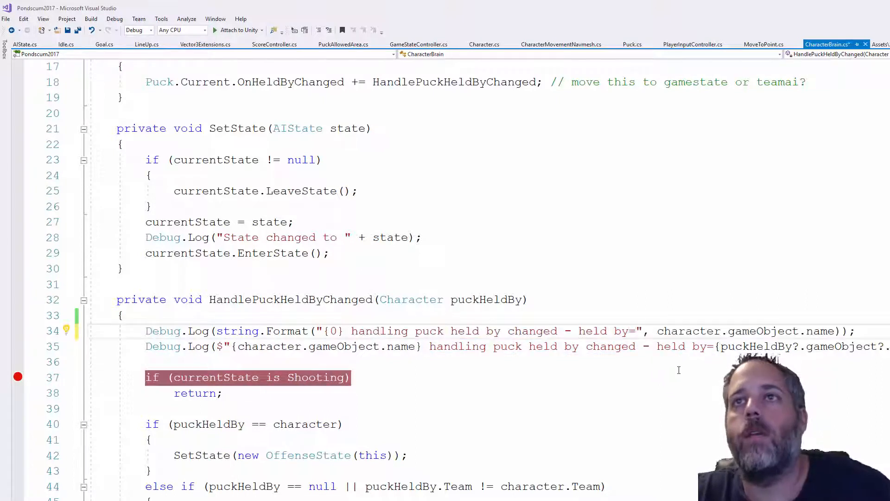
{"action": "type", "text": "{1}"}
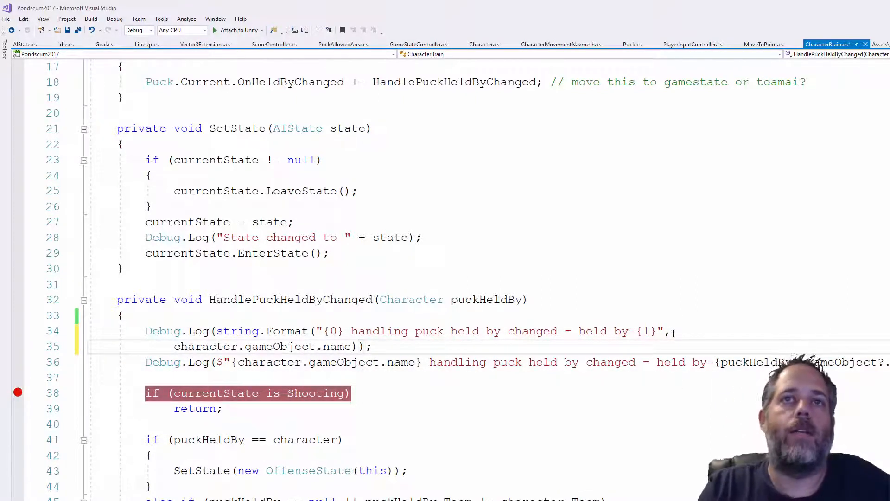
{"action": "type", "text": "puckHeldBy?.gameObject.name));"}
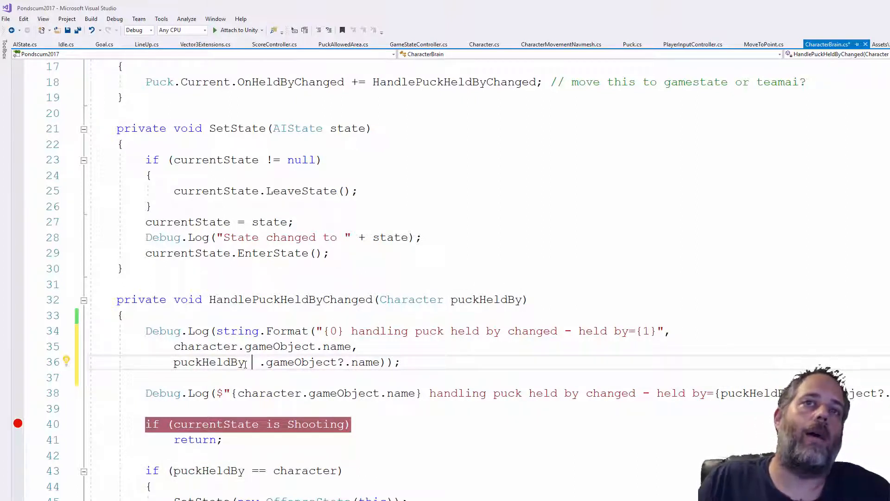
{"action": "type", "text": "=="}
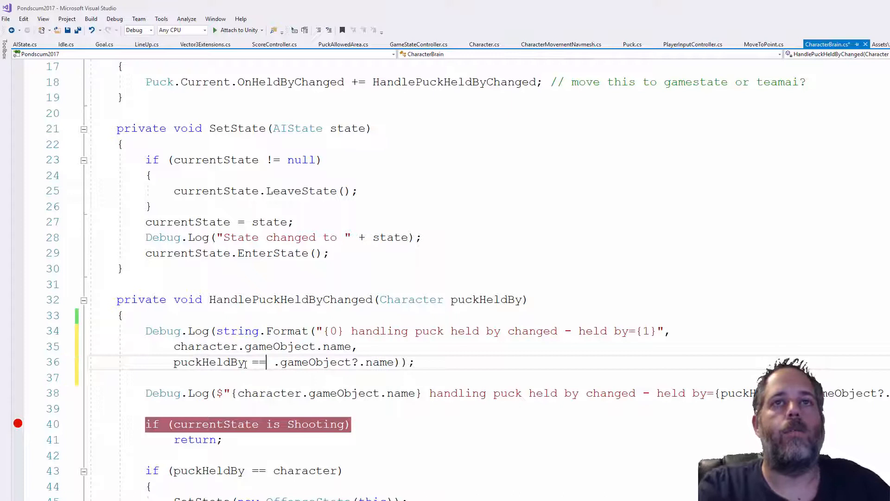
{"action": "type", "text": "!="}
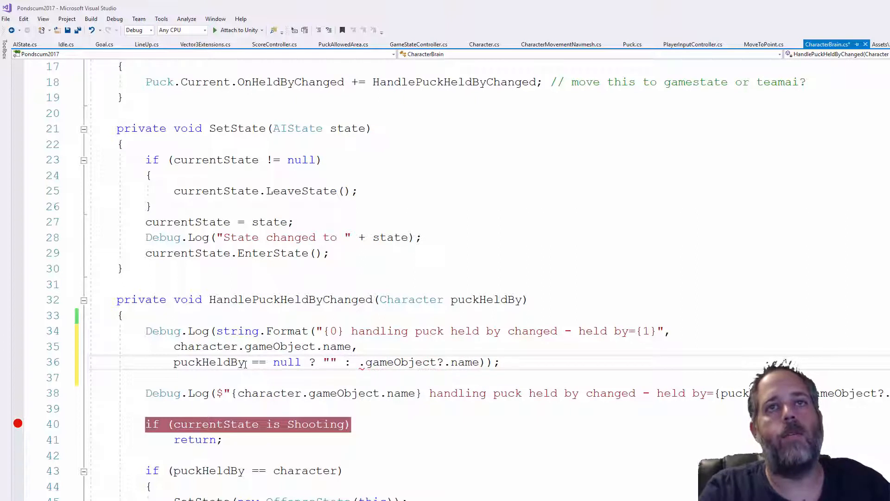
{"action": "type", "text": "puckHeldBy"}
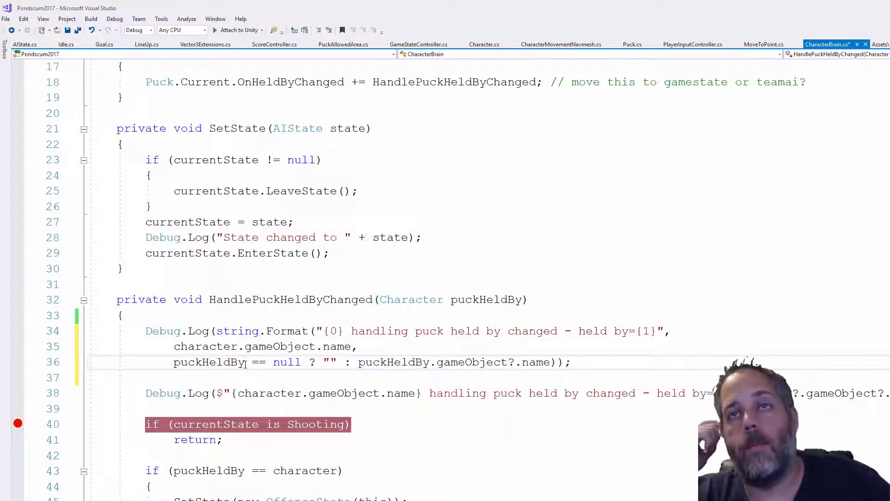